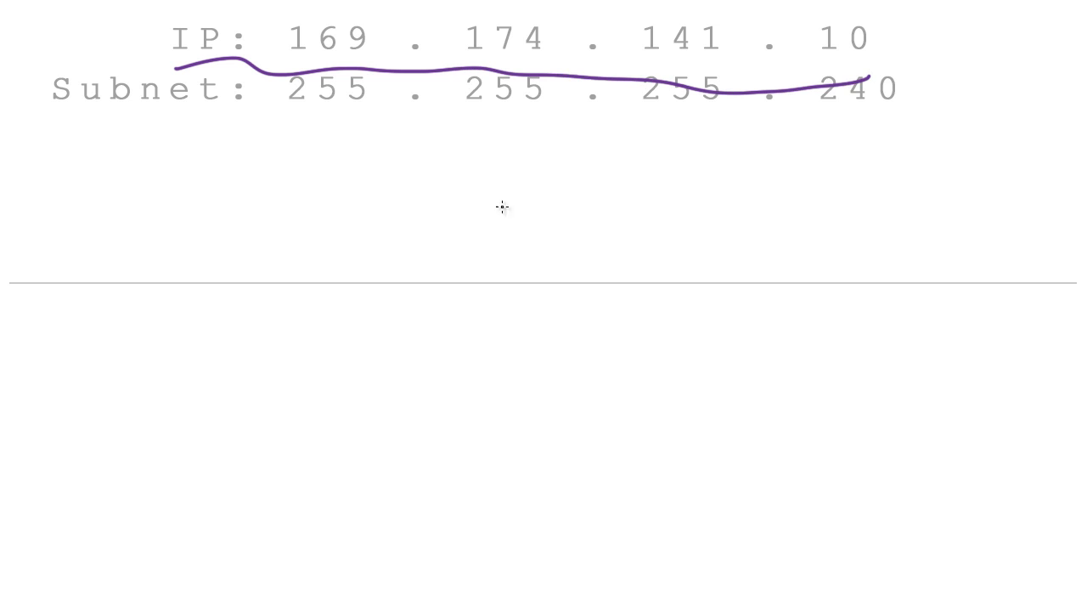
mouse_move(434, 85)
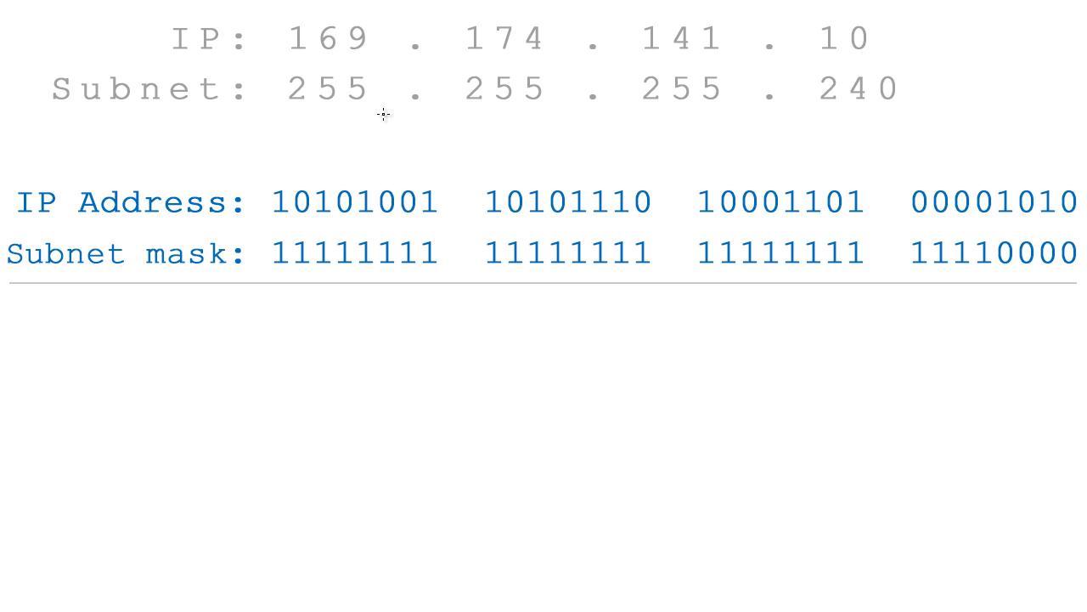
mouse_move(631, 32)
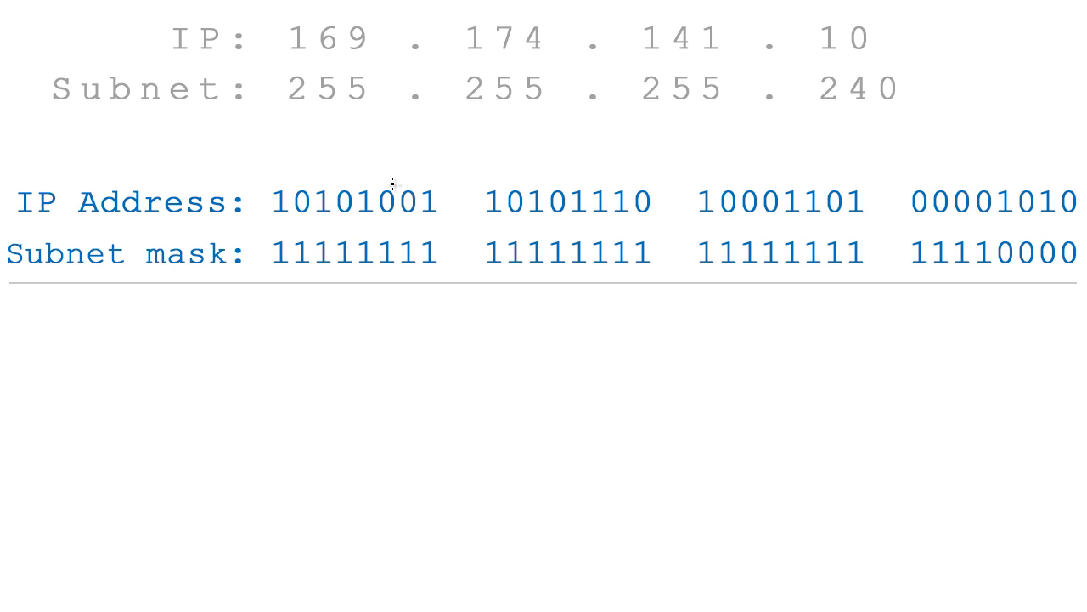
mouse_move(382, 201)
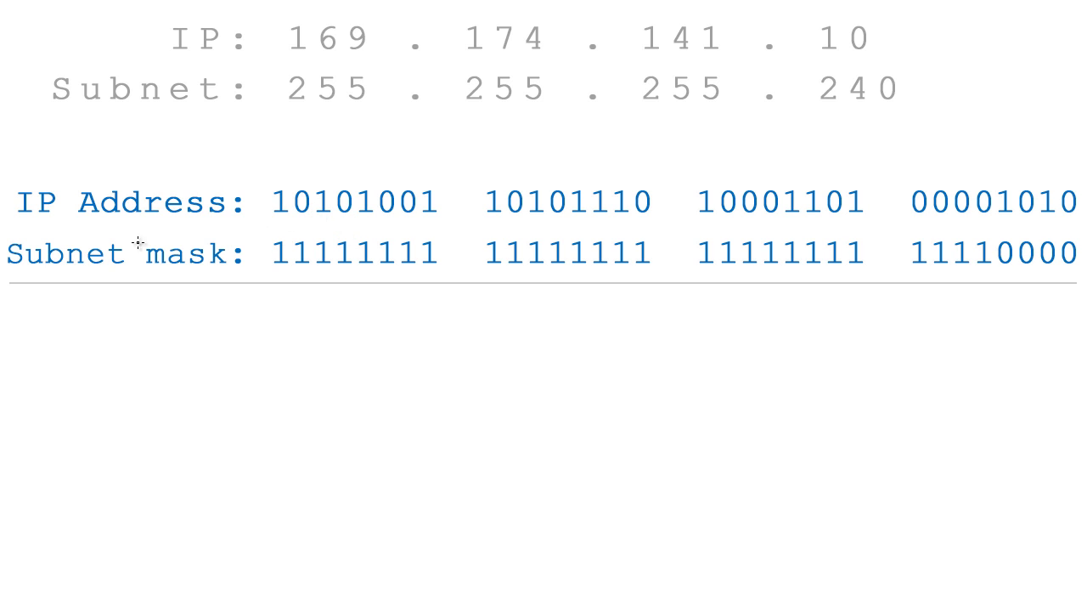
Step: Erase the underline and show the blue binary IP Address and Subnet mask rows
left_click_drag(194, 227, 537, 221)
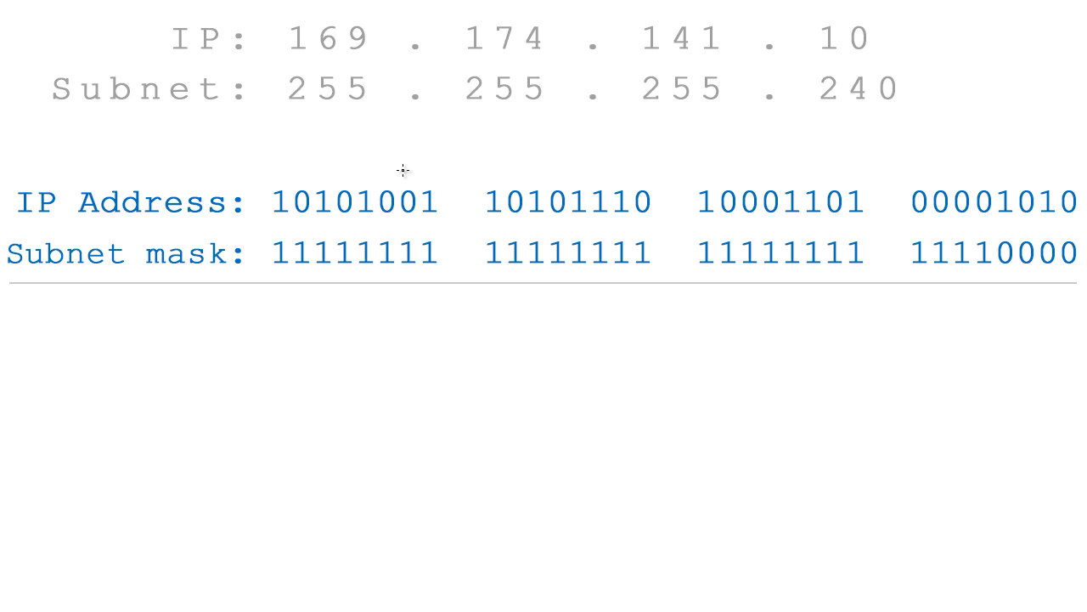
mouse_move(348, 61)
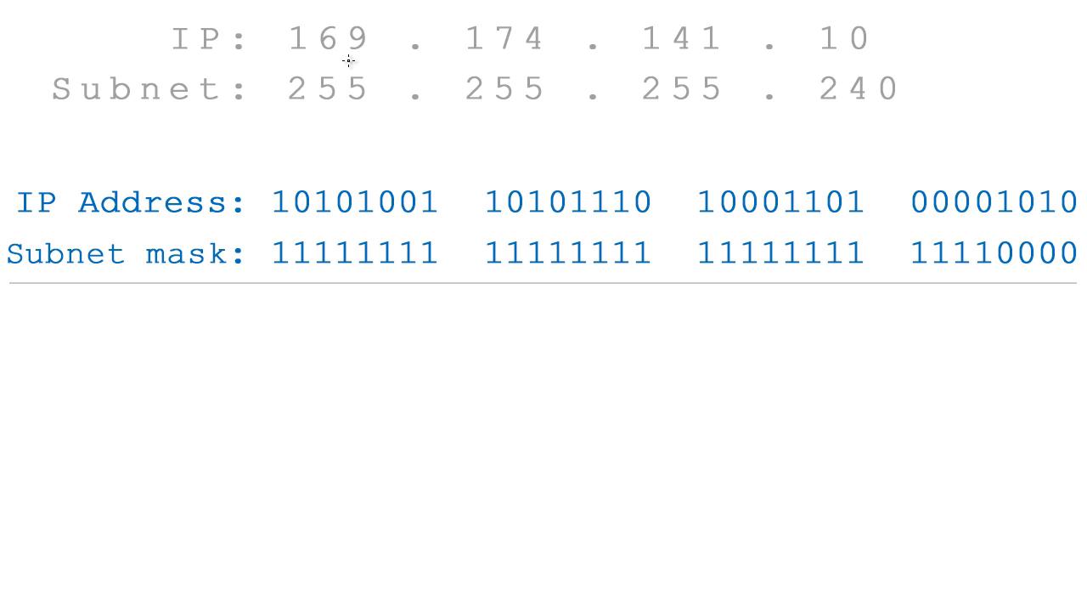
left_click_drag(281, 17, 879, 51)
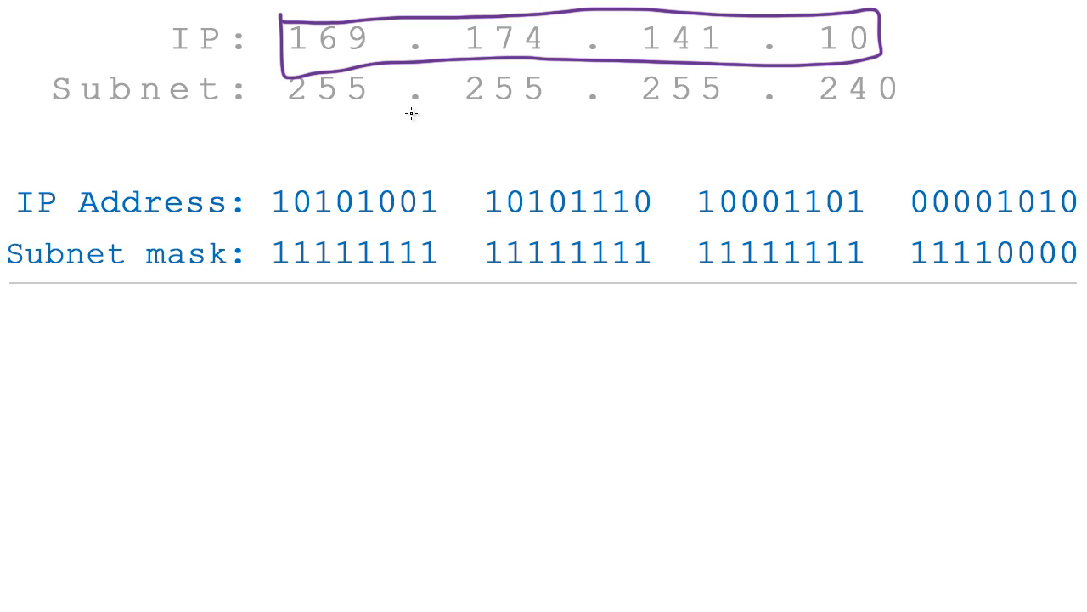
mouse_move(504, 136)
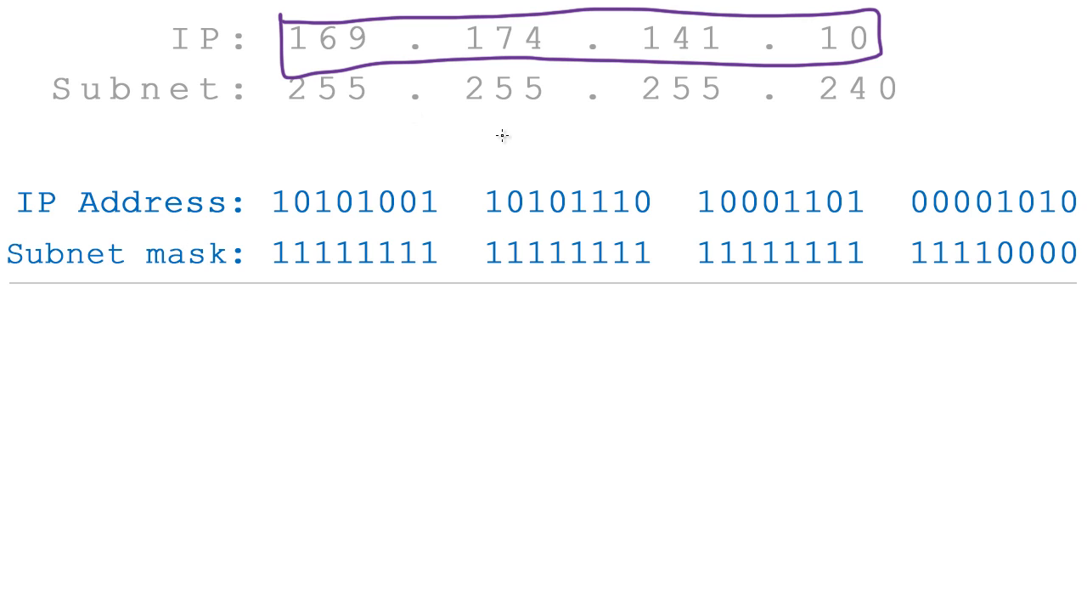
mouse_move(495, 142)
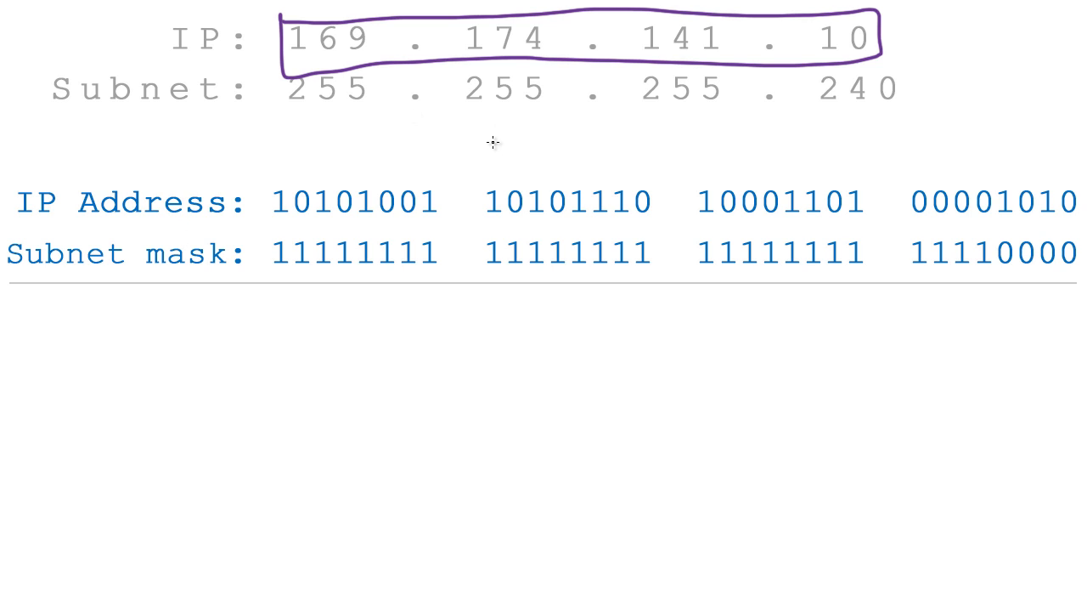
mouse_move(486, 146)
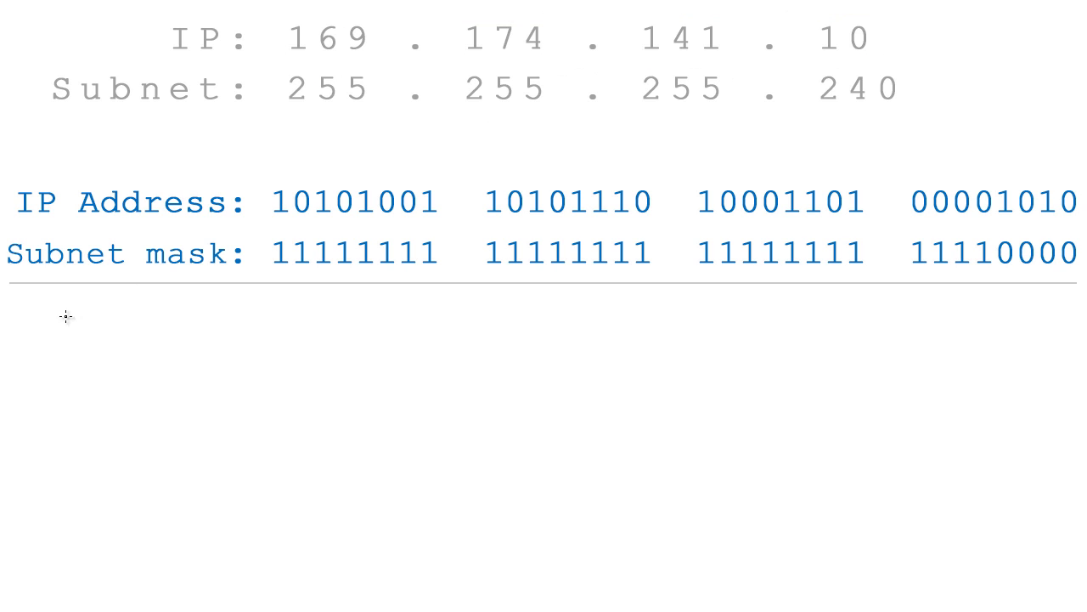
mouse_move(237, 51)
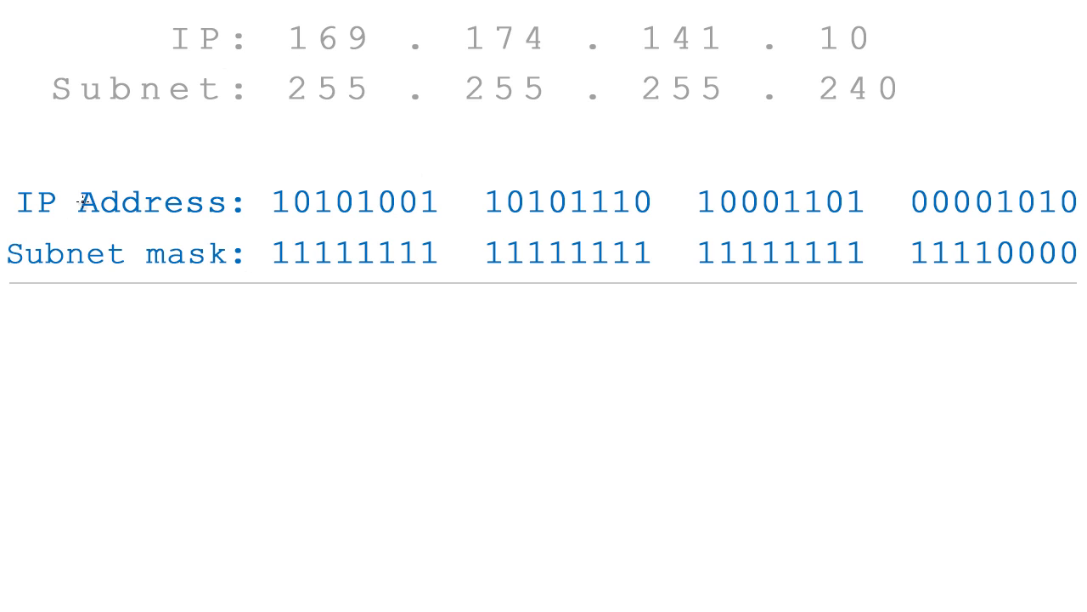
mouse_move(81, 205)
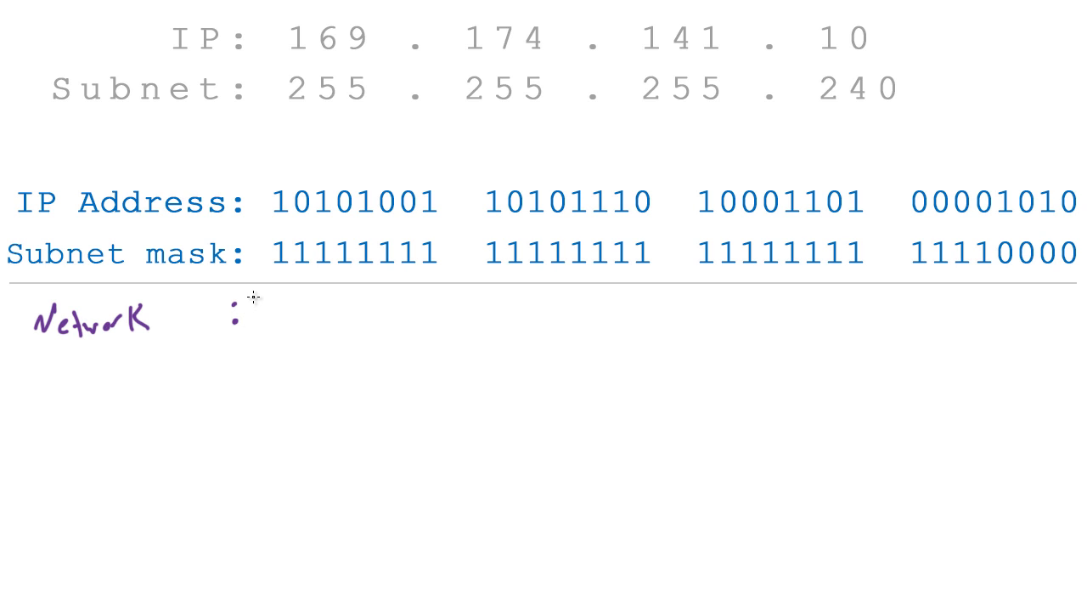
mouse_move(267, 280)
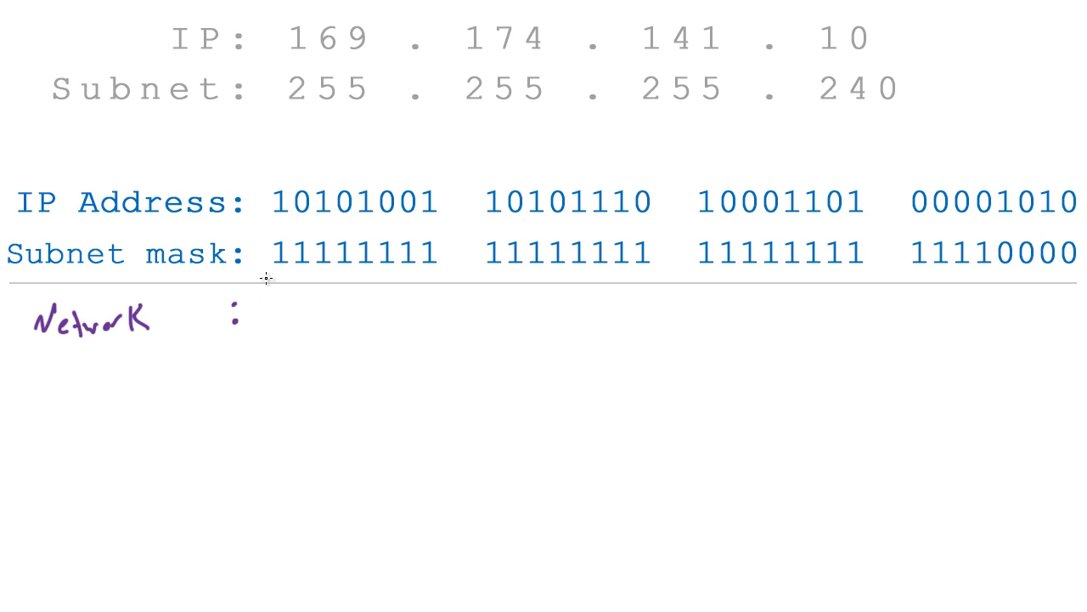
mouse_move(225, 301)
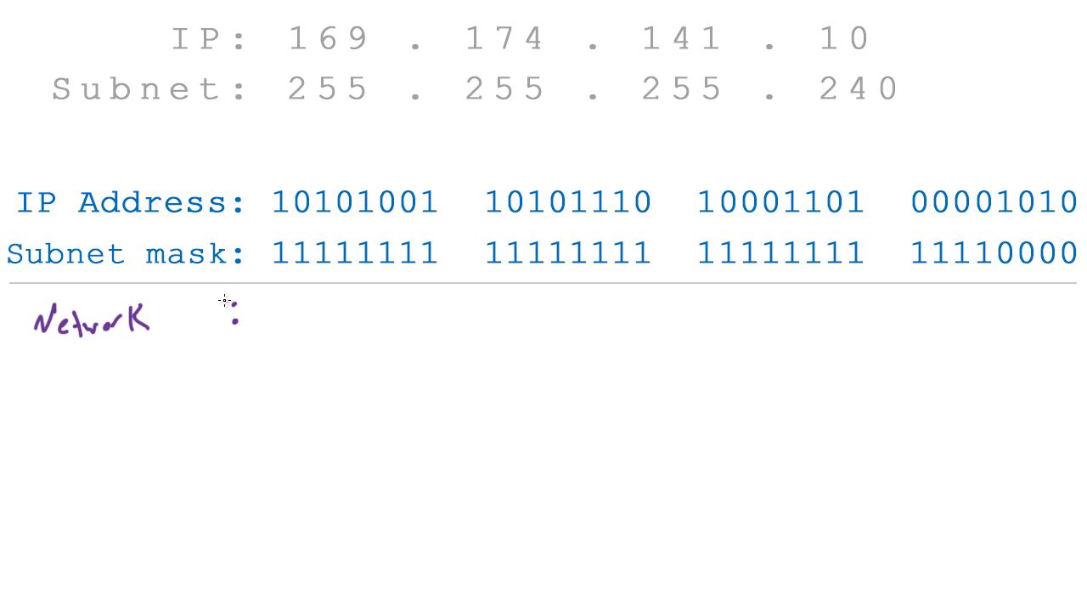
mouse_move(210, 323)
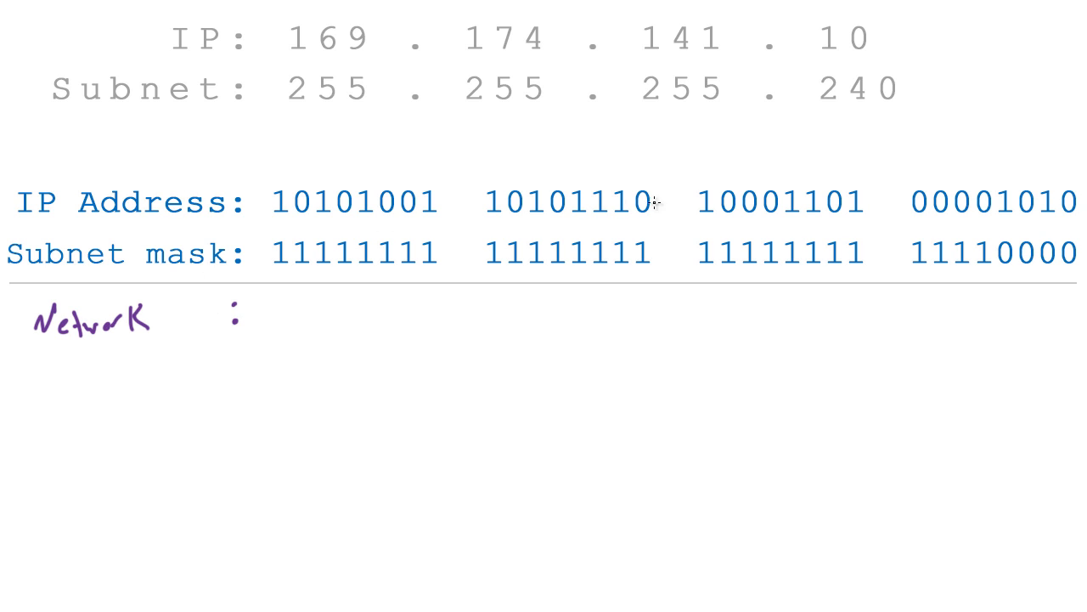
mouse_move(505, 256)
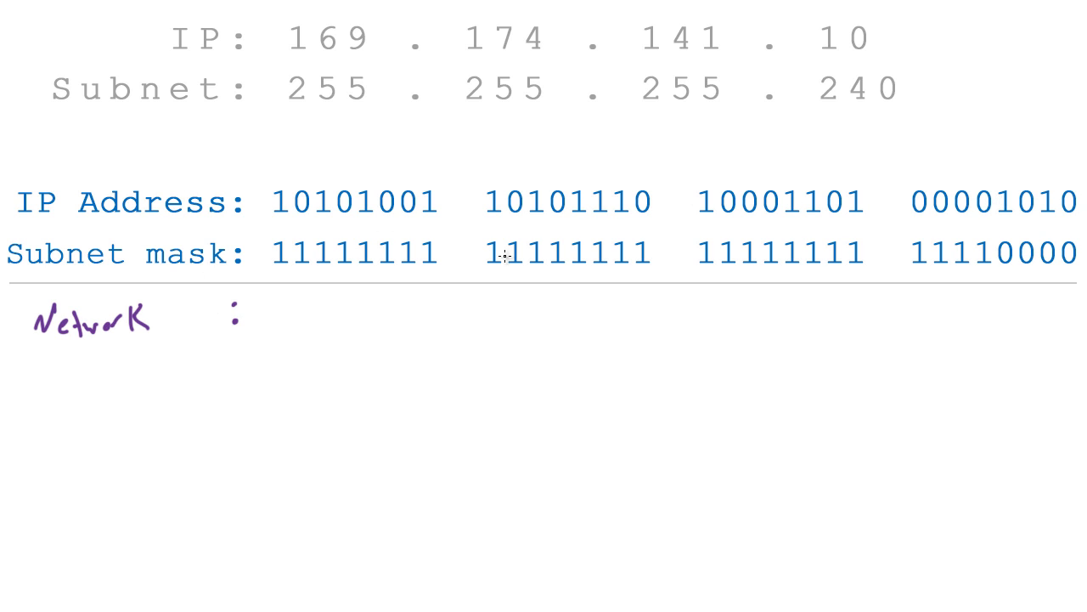
mouse_move(544, 258)
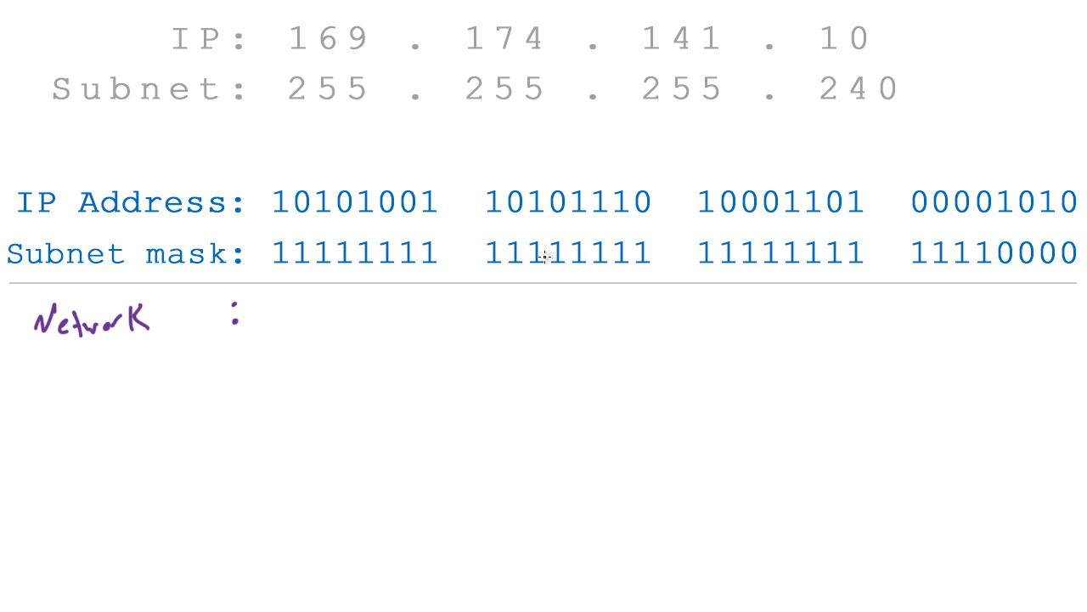
mouse_move(1013, 251)
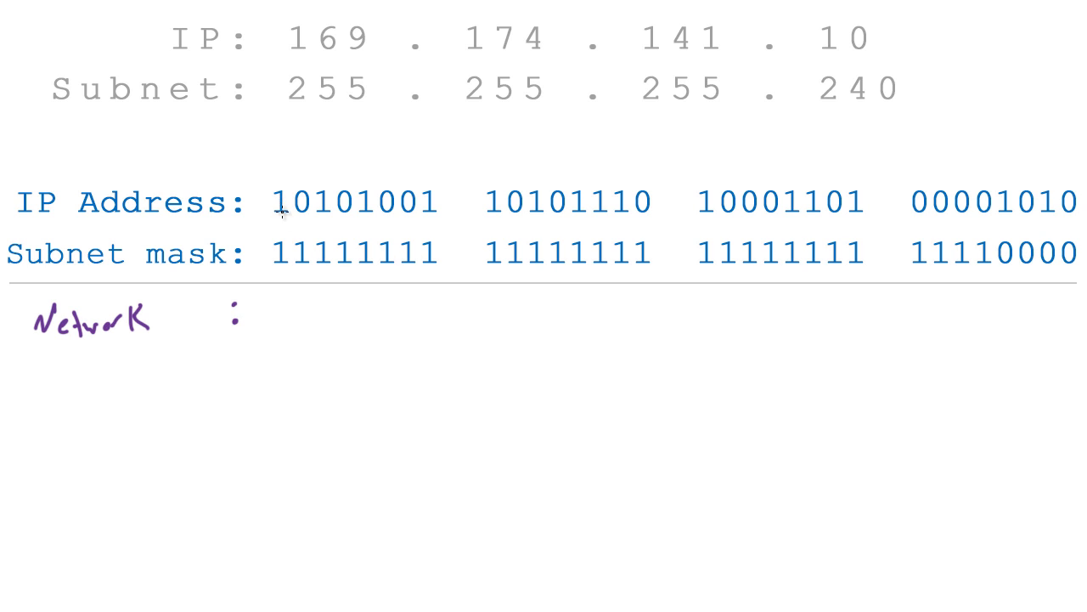
mouse_move(284, 255)
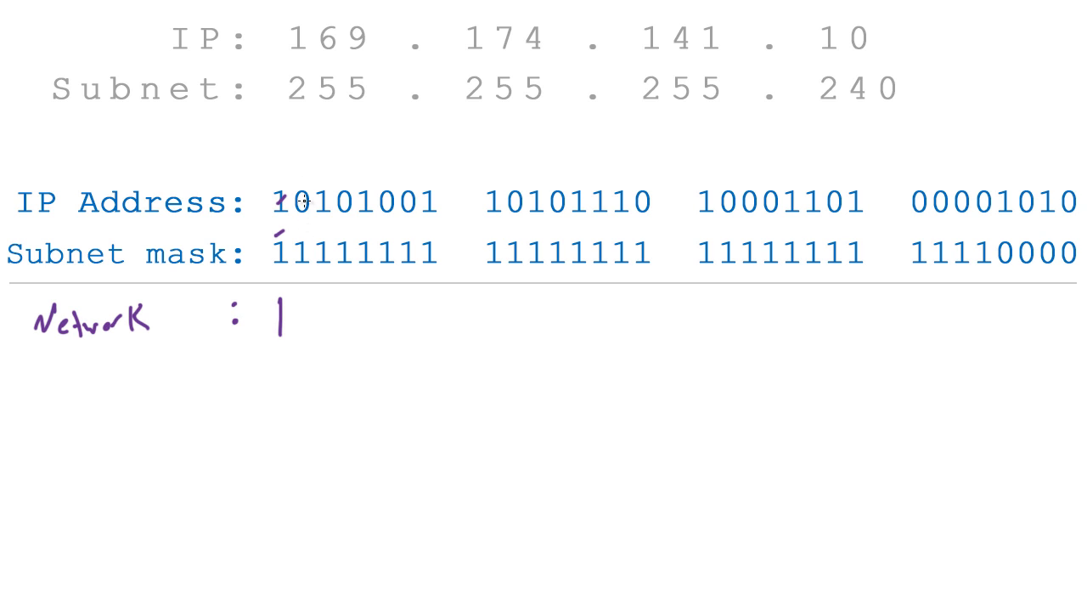
mouse_move(304, 321)
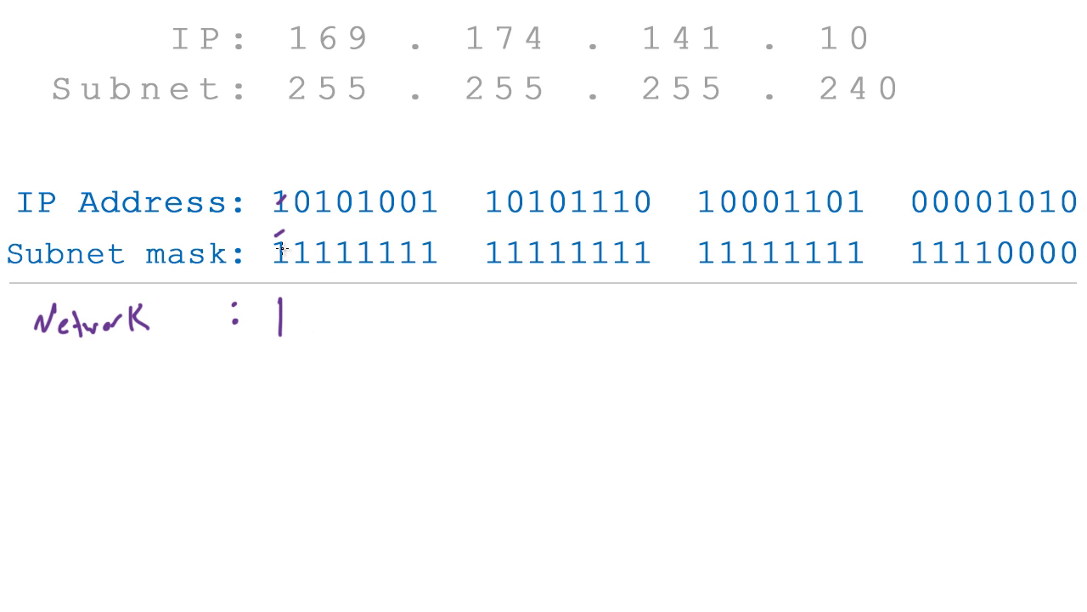
mouse_move(297, 313)
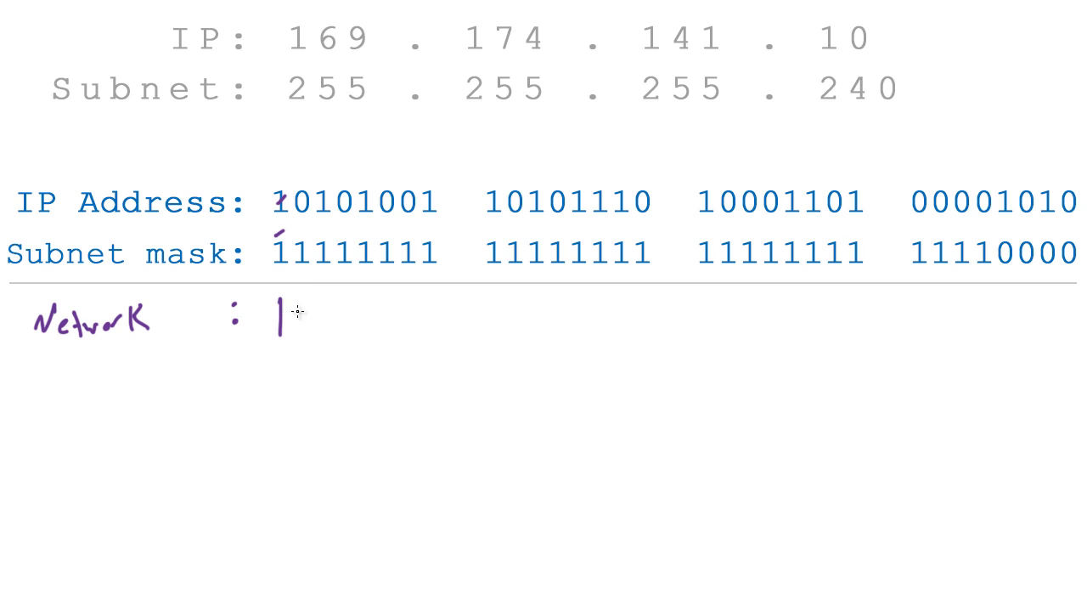
Step: Reveal the binary Network ID row and the Network IP 169.174.141.0
type("0")
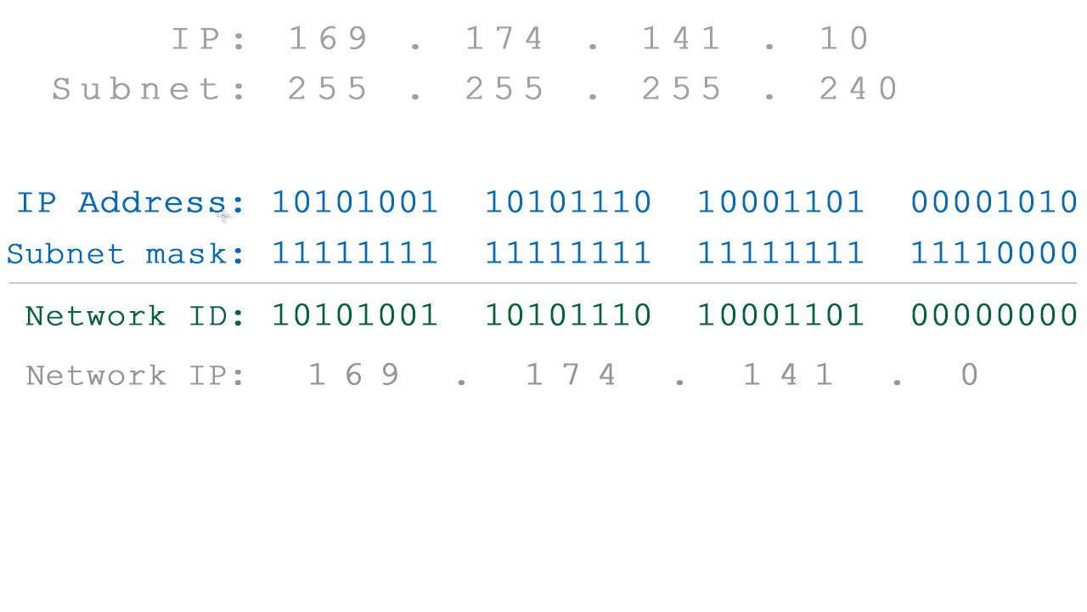
mouse_move(966, 247)
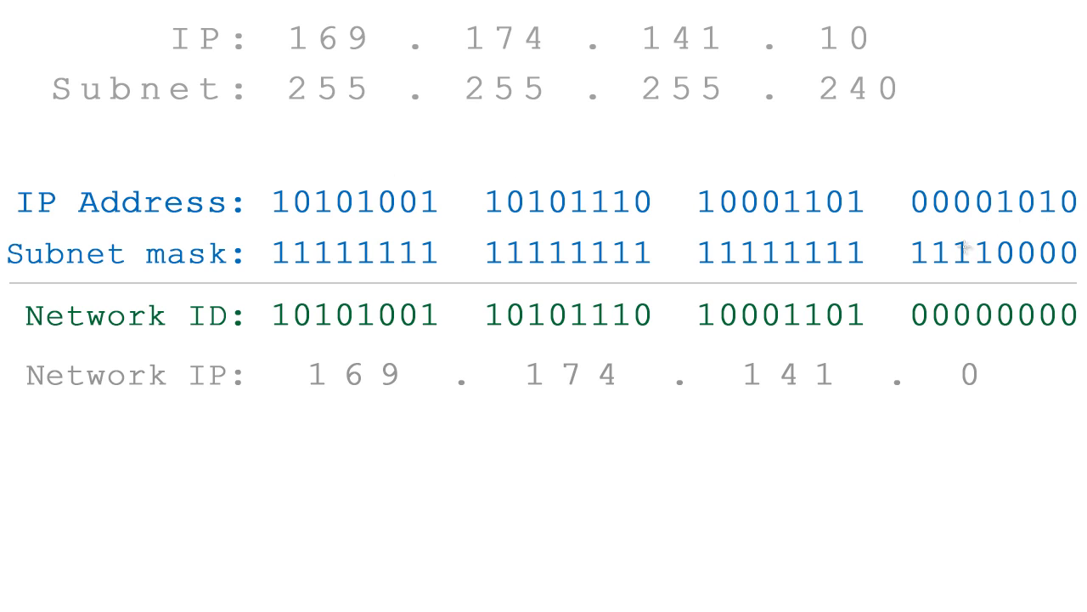
left_click_drag(994, 174, 1006, 306)
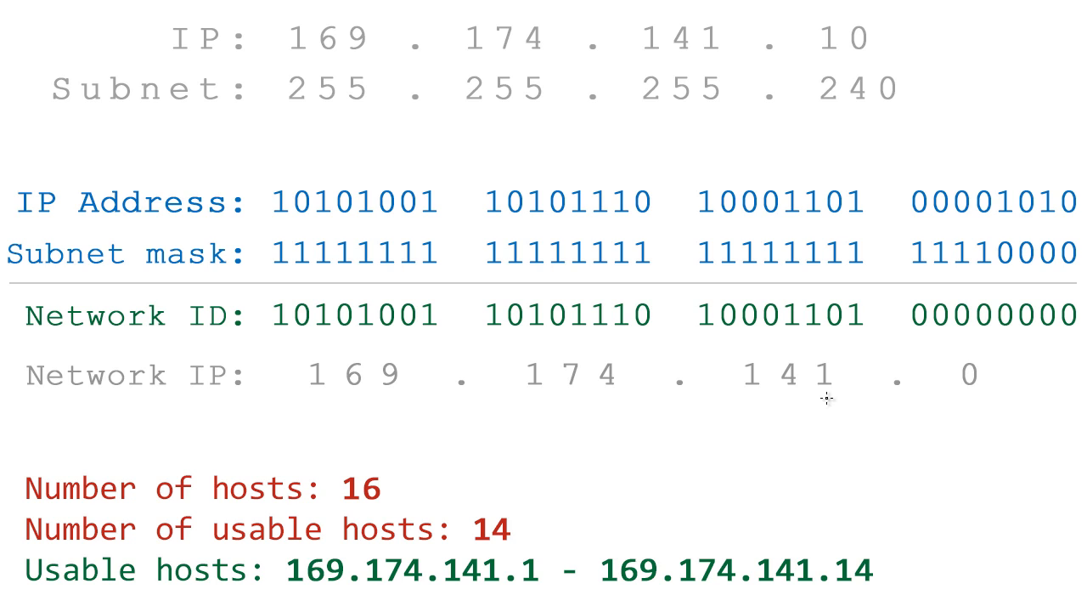
mouse_move(996, 242)
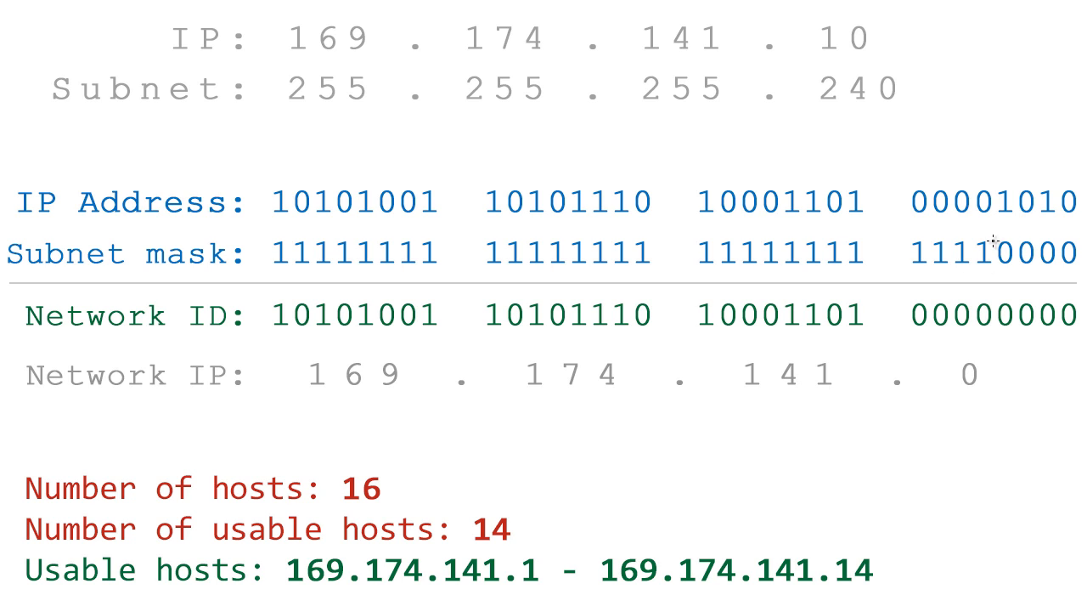
Step: Draw a vertical purple line after the fourth bit of the mask's last octet 11110000
left_click_drag(997, 228, 998, 296)
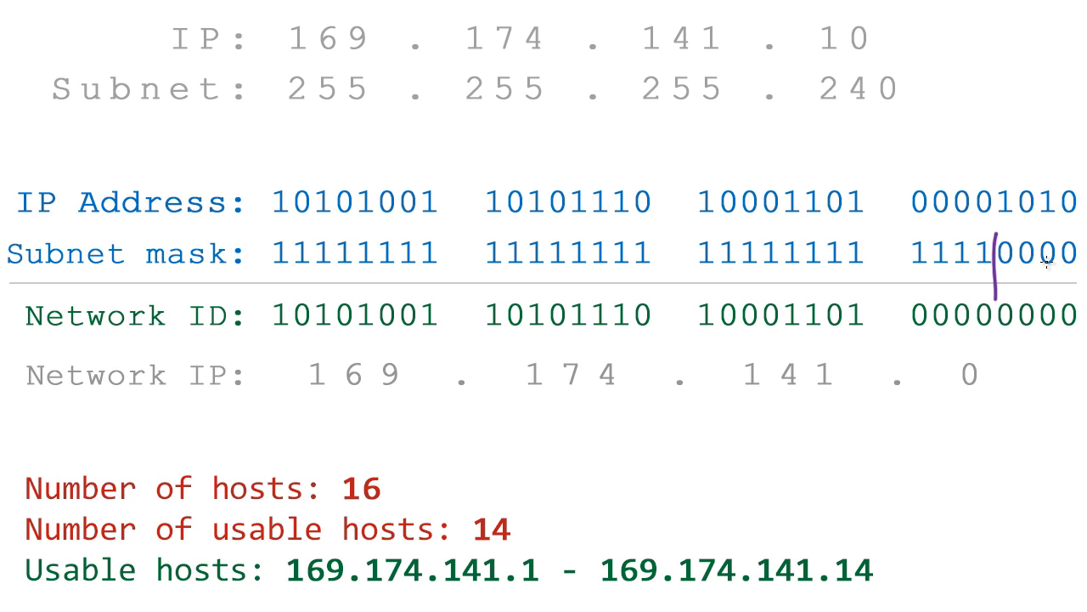
mouse_move(348, 267)
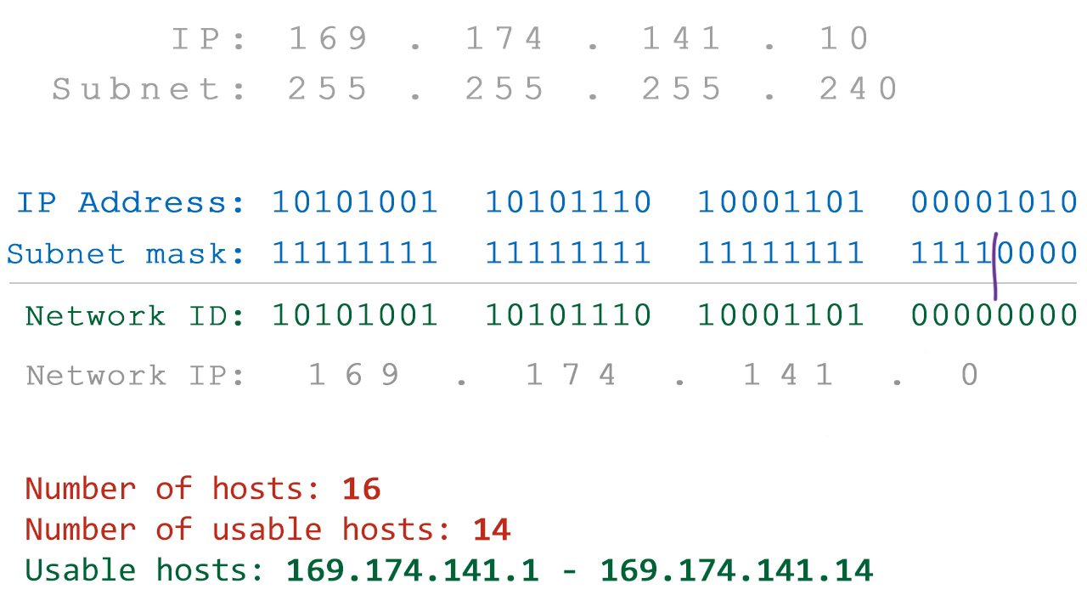
mouse_move(868, 313)
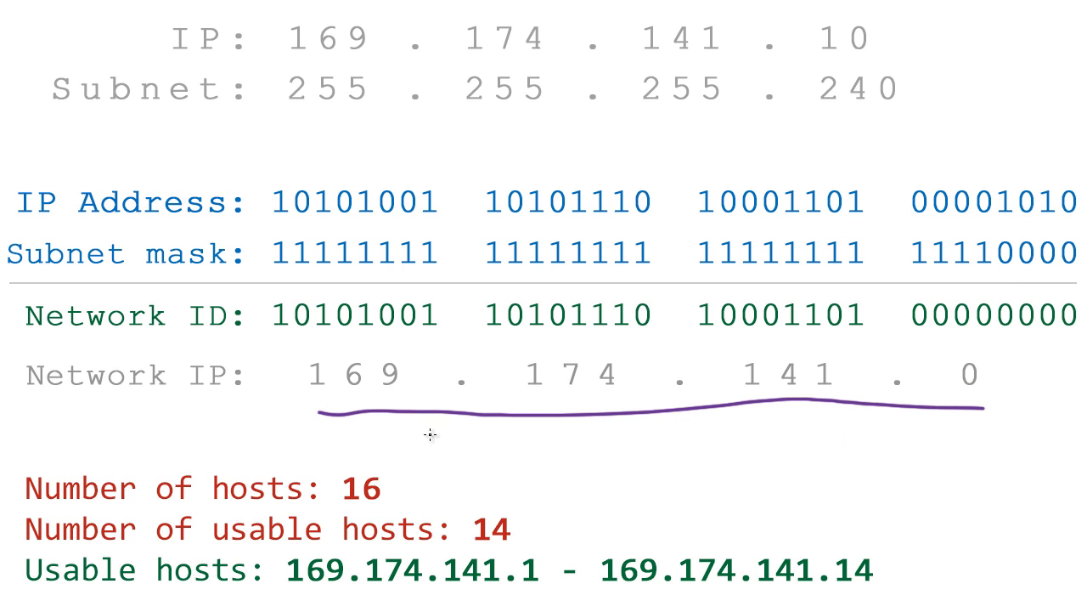
mouse_move(357, 446)
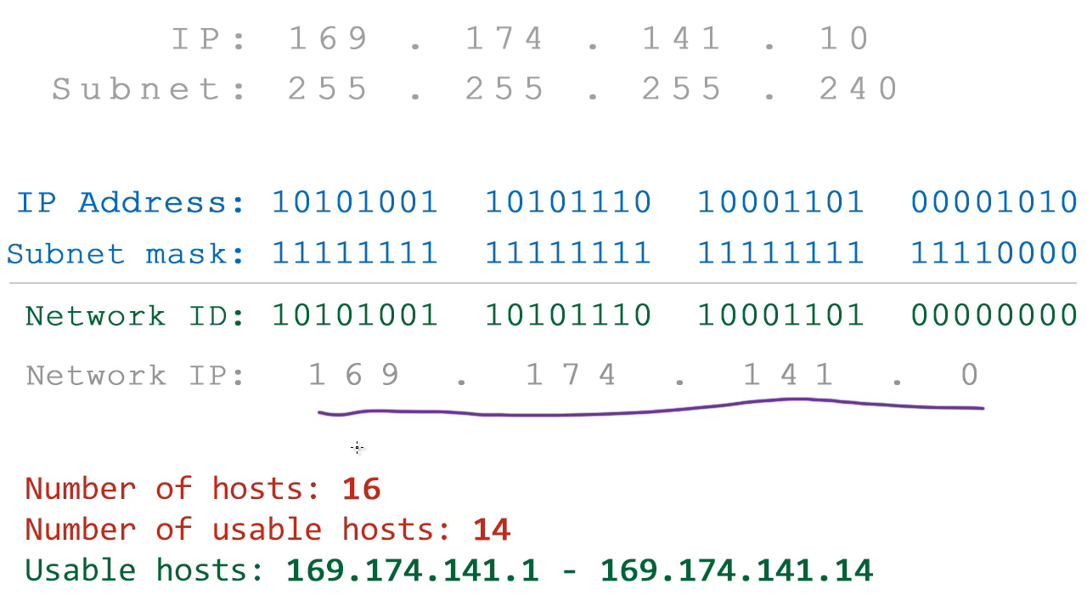
mouse_move(963, 379)
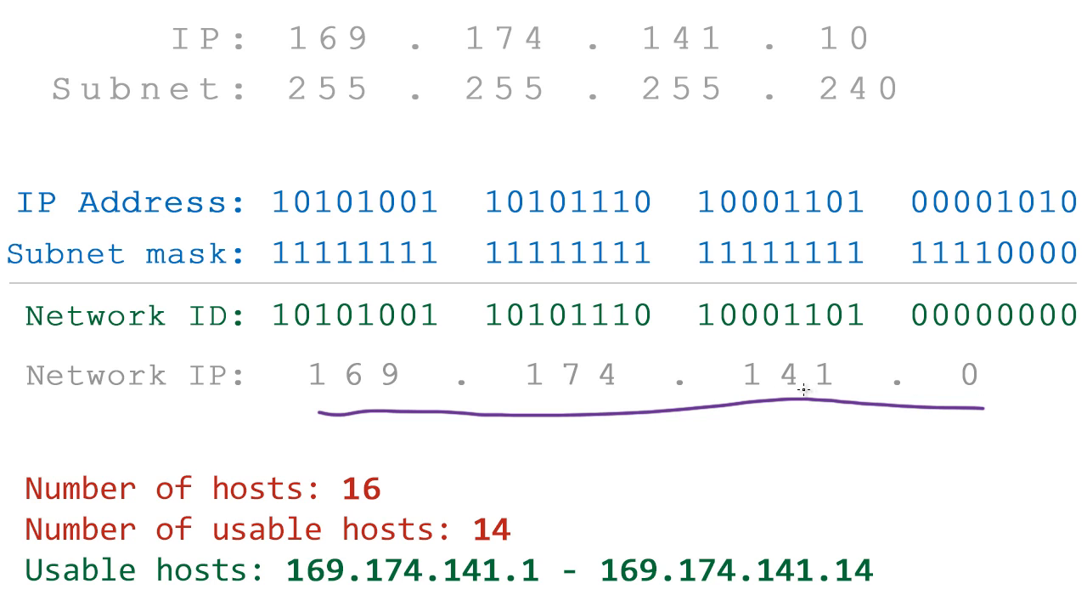
mouse_move(782, 447)
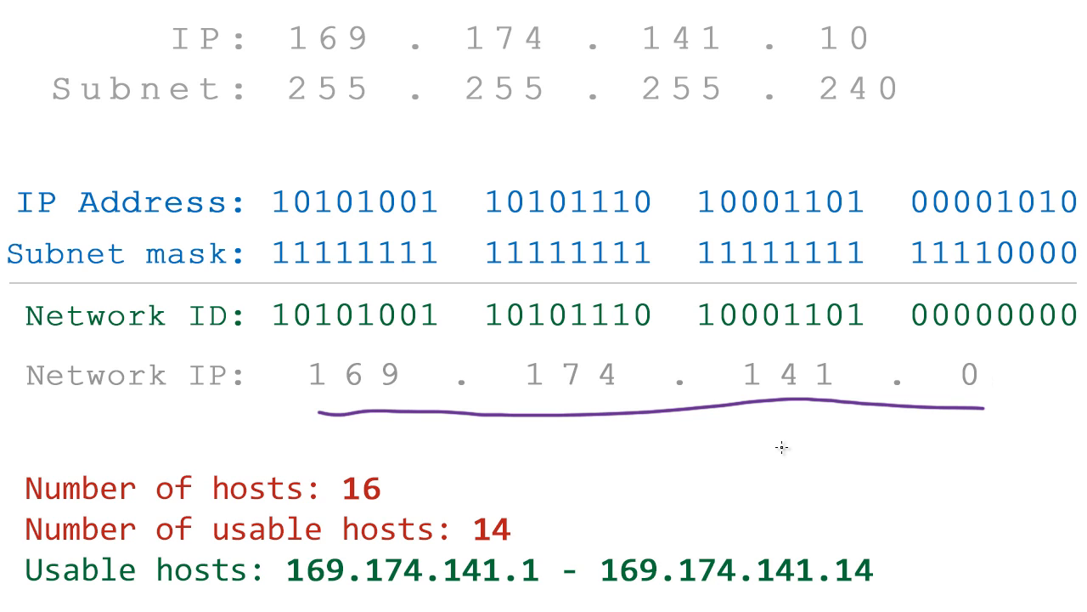
Step: Underline the first usable host address and circle the .15 note beside the range
left_click_drag(293, 582, 543, 582)
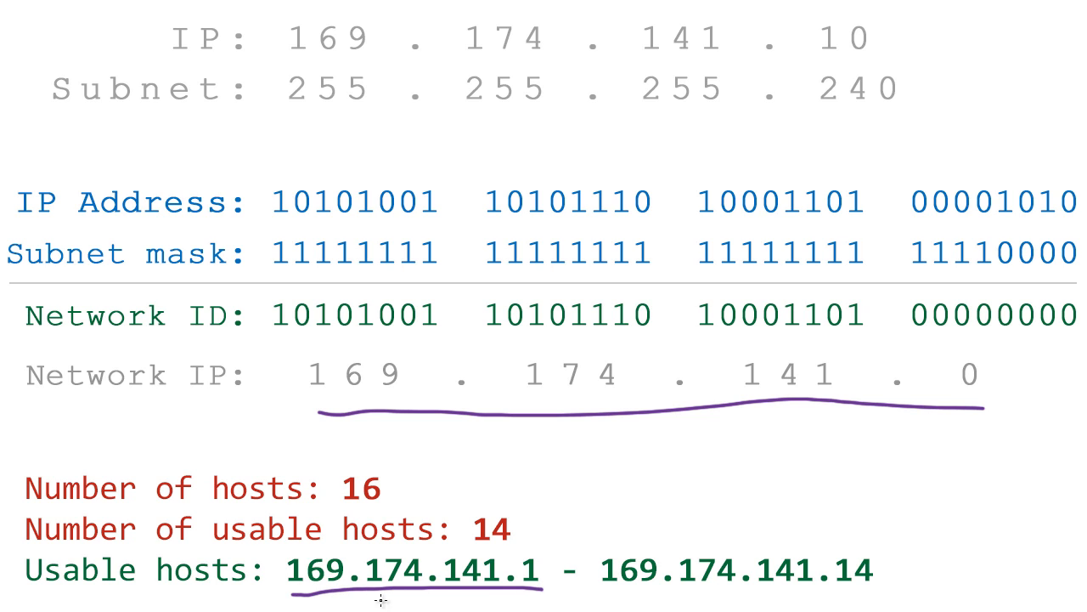
mouse_move(452, 578)
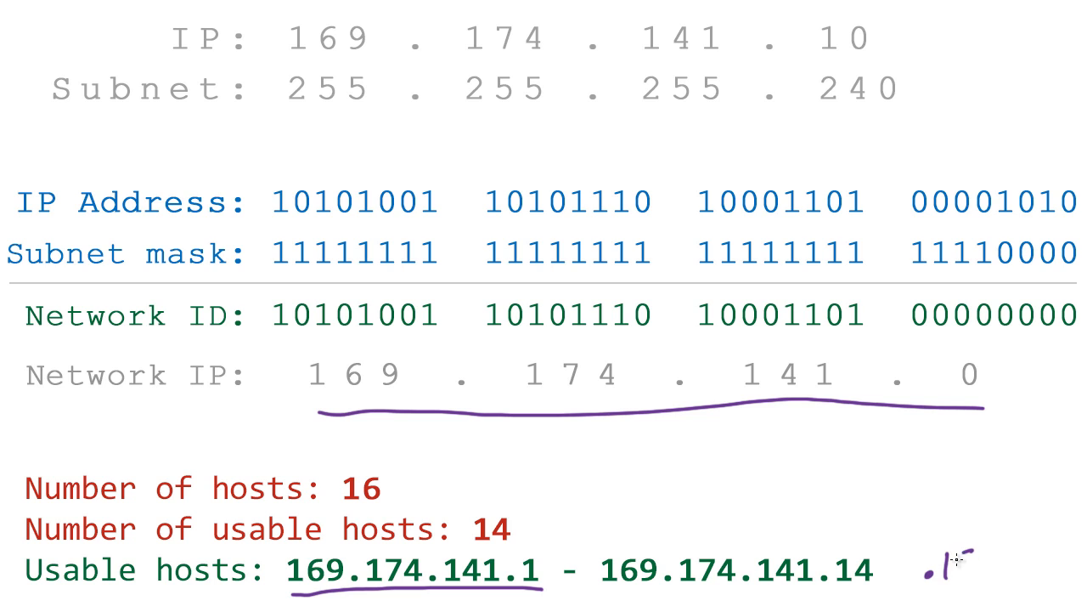
left_click_drag(926, 561, 986, 569)
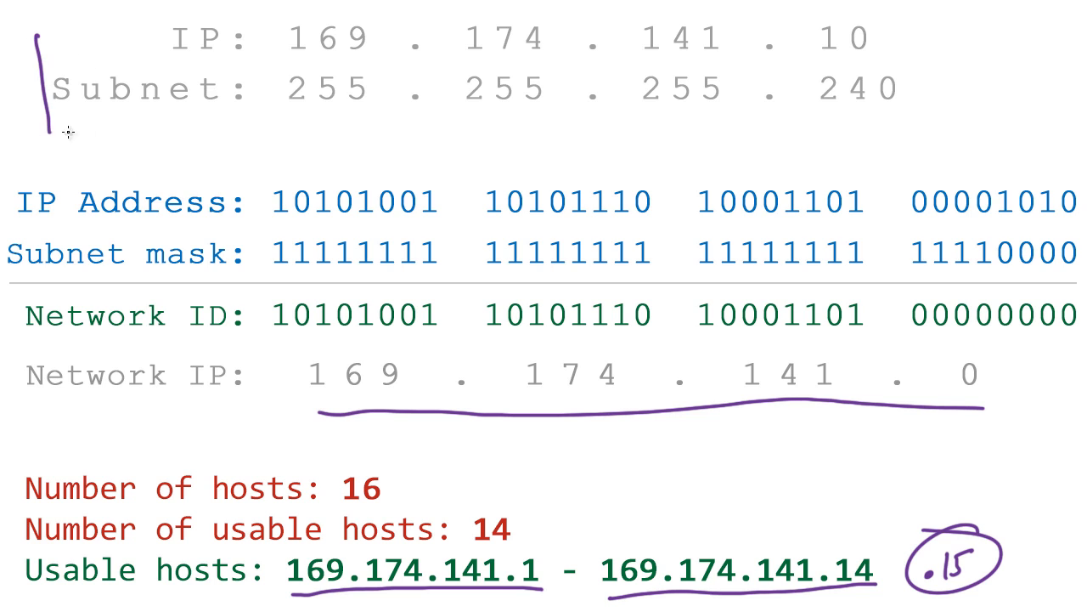
left_click_drag(51, 135, 943, 17)
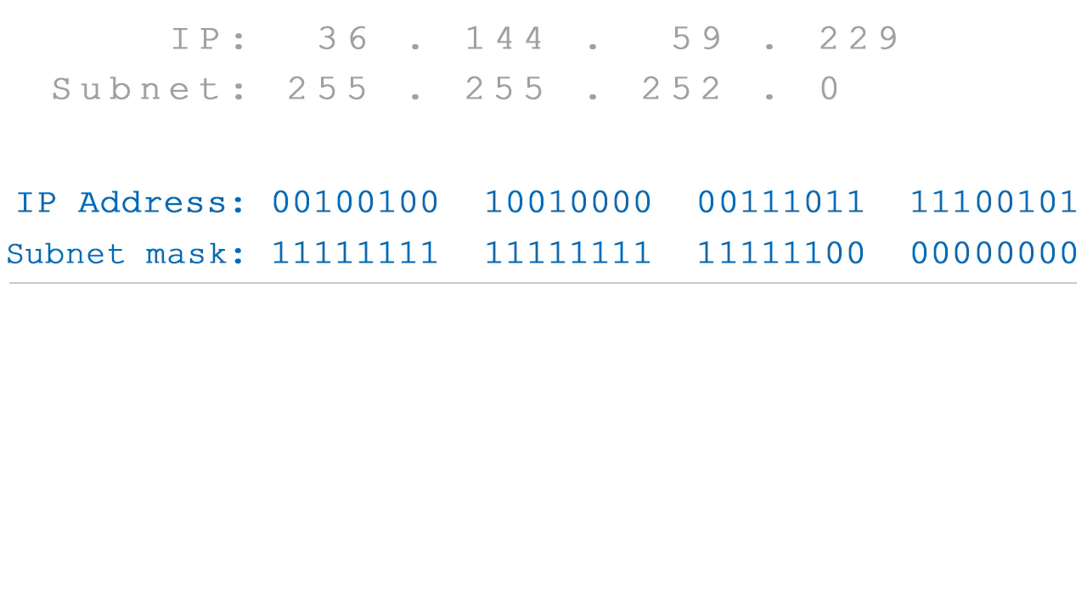
mouse_move(829, 236)
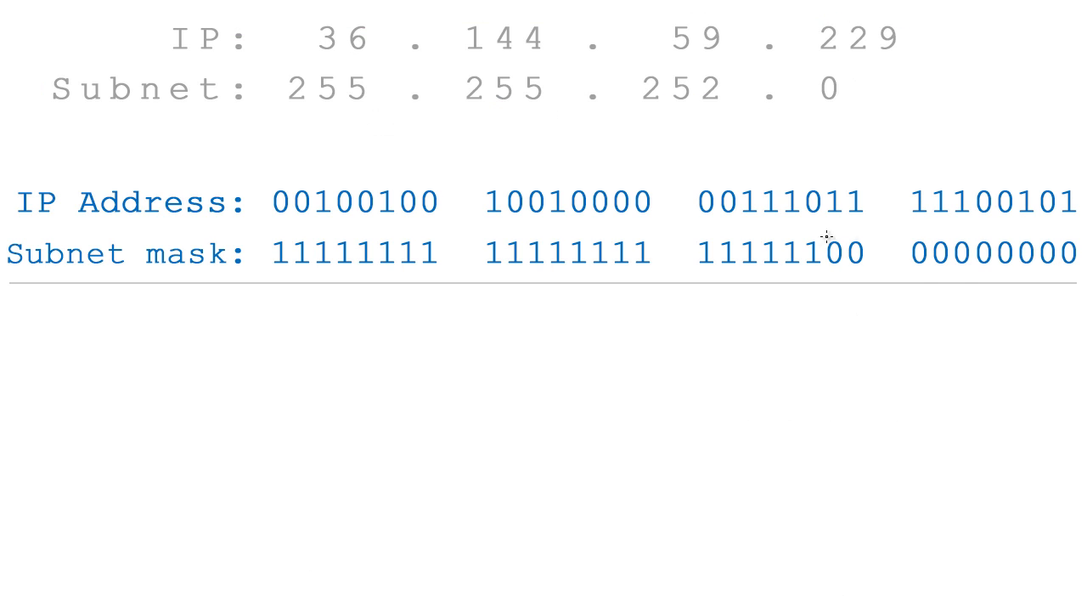
mouse_move(828, 230)
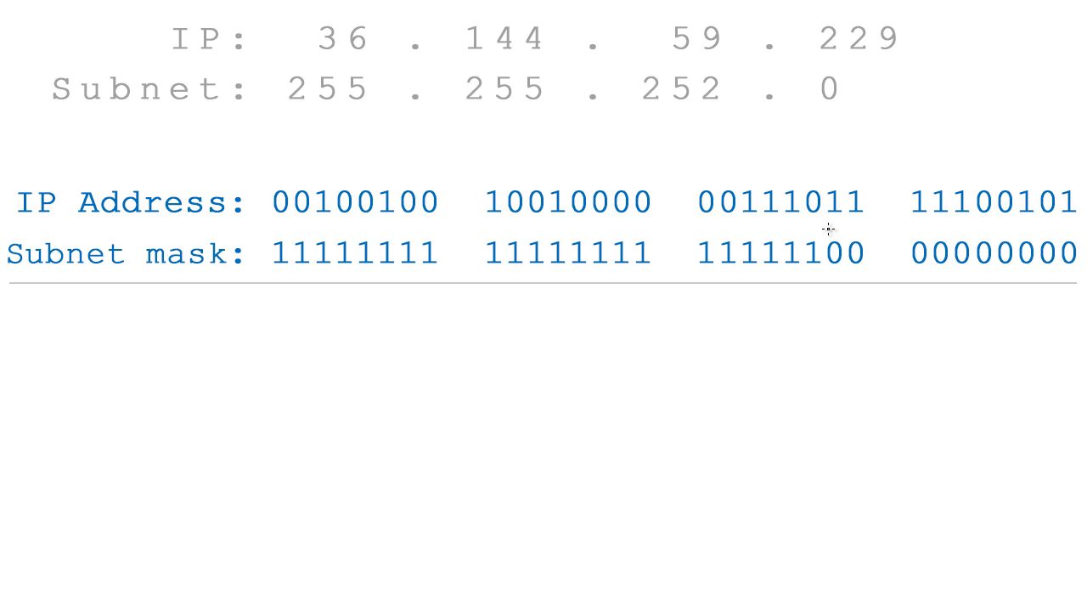
mouse_move(146, 183)
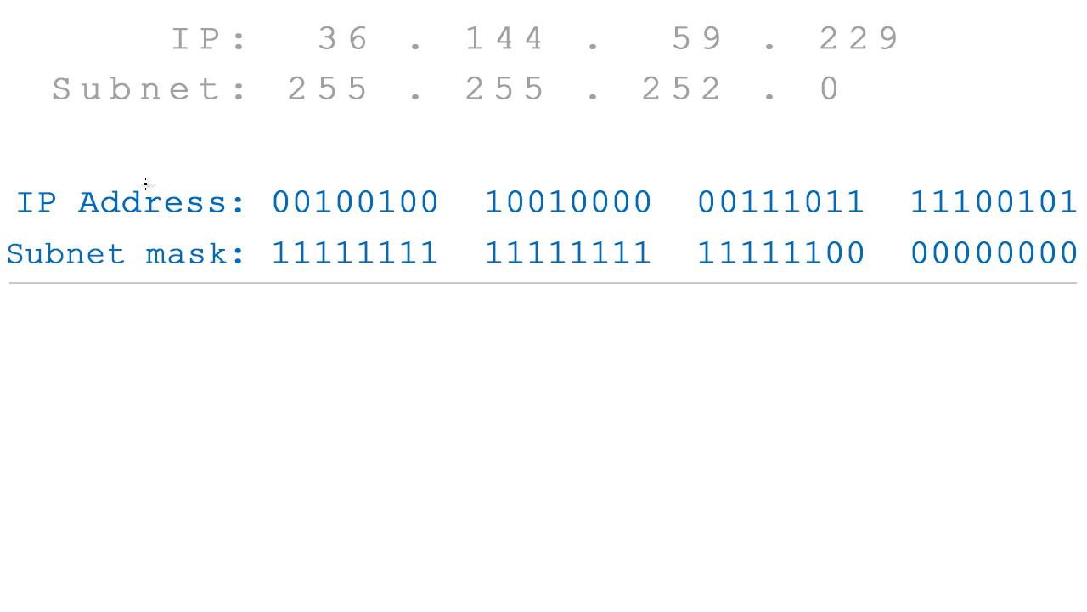
mouse_move(499, 253)
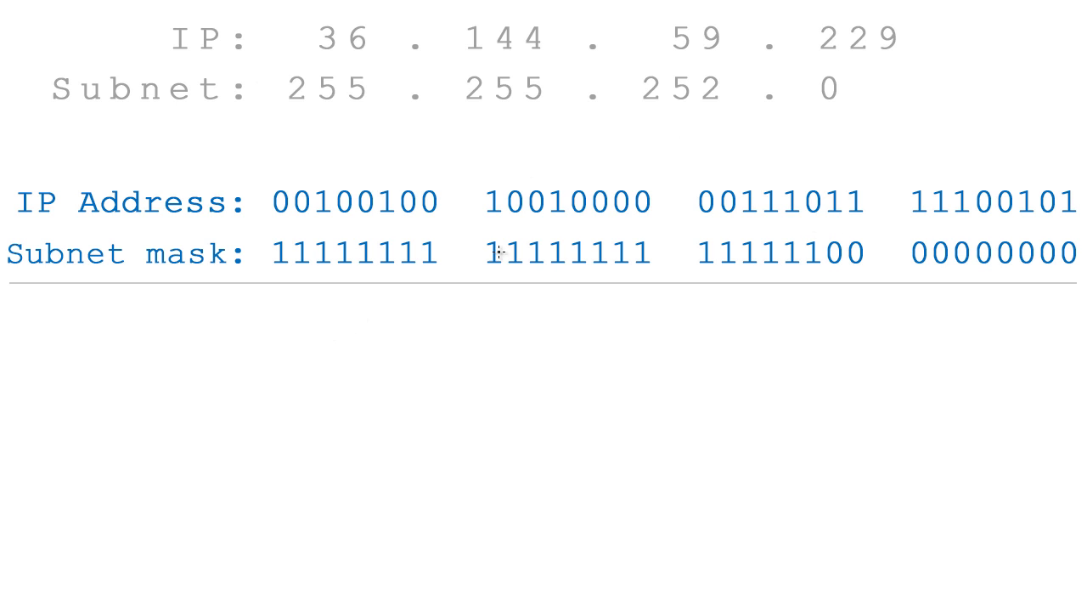
mouse_move(174, 49)
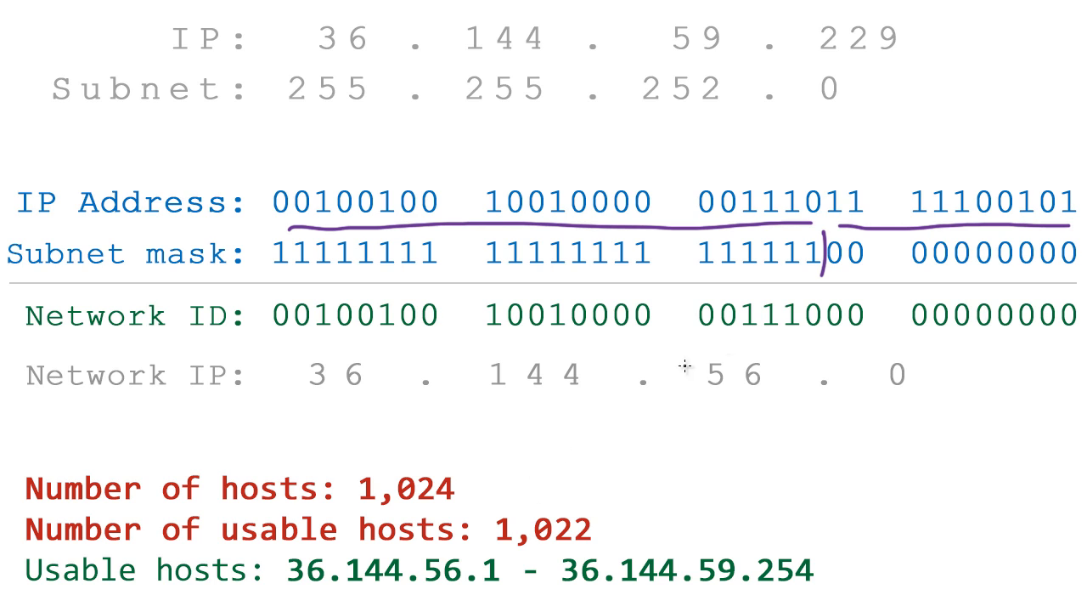
mouse_move(838, 279)
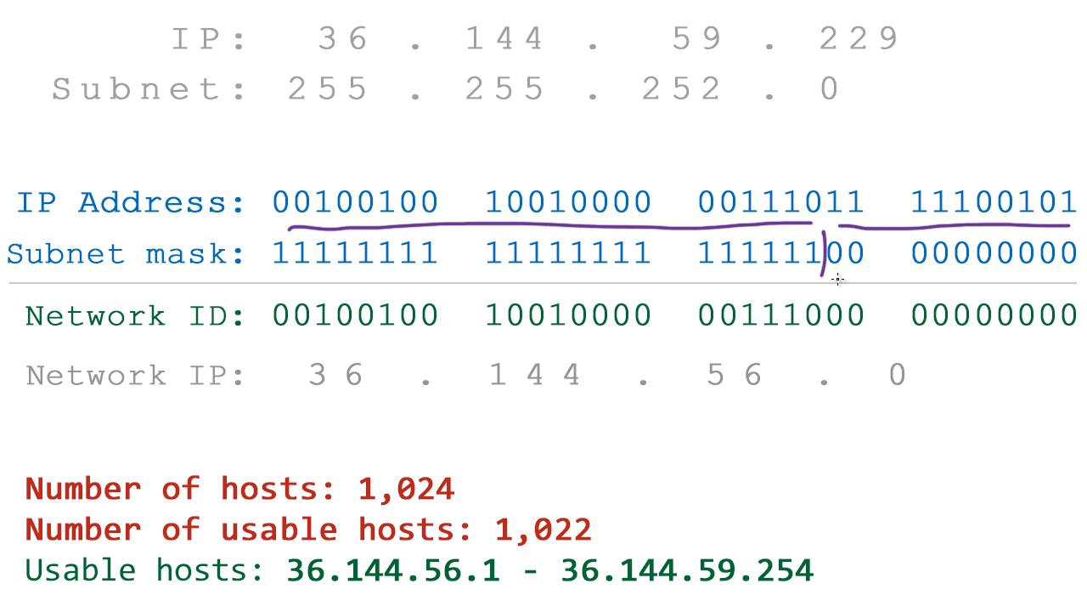